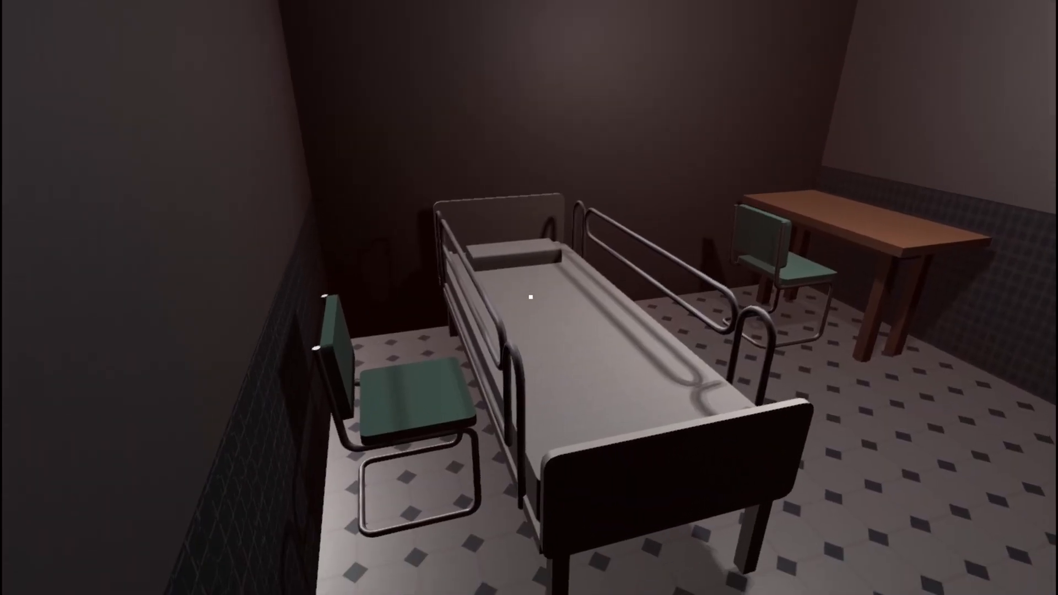
pyautogui.moveTo(529, 297)
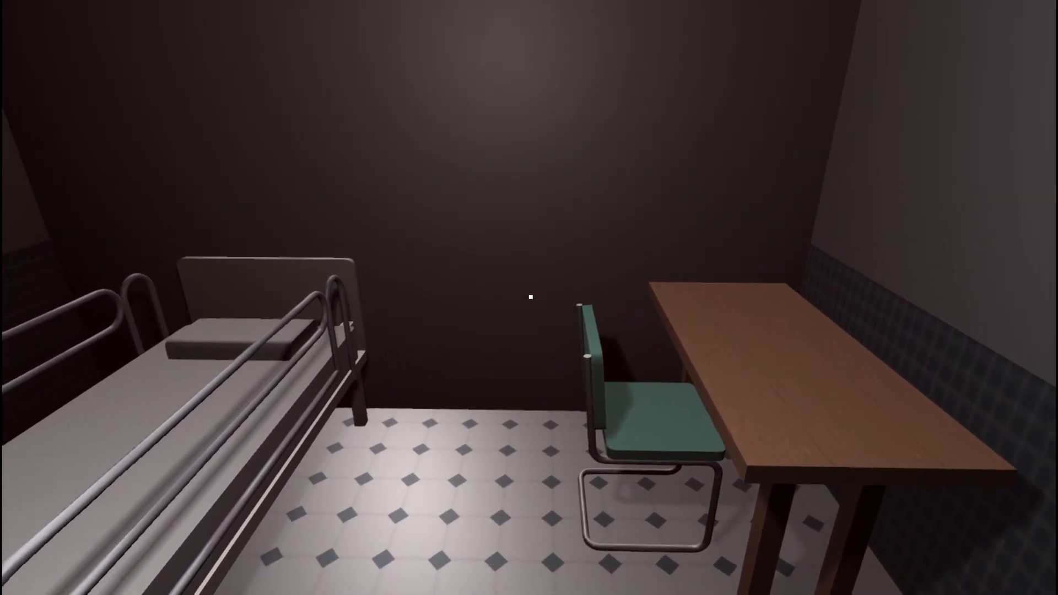
pyautogui.moveTo(529, 297)
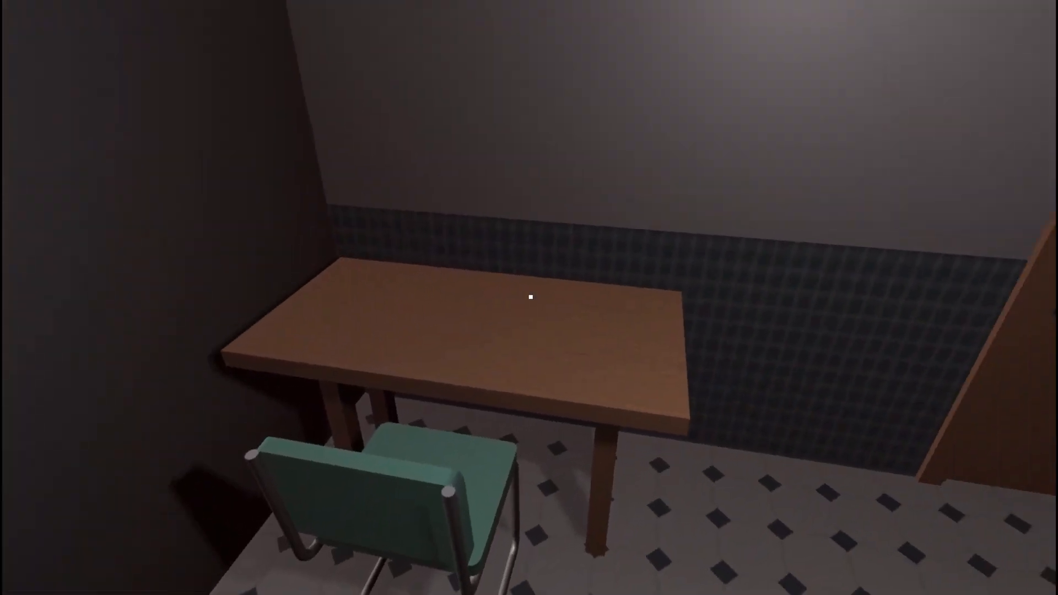
pyautogui.moveTo(529, 297)
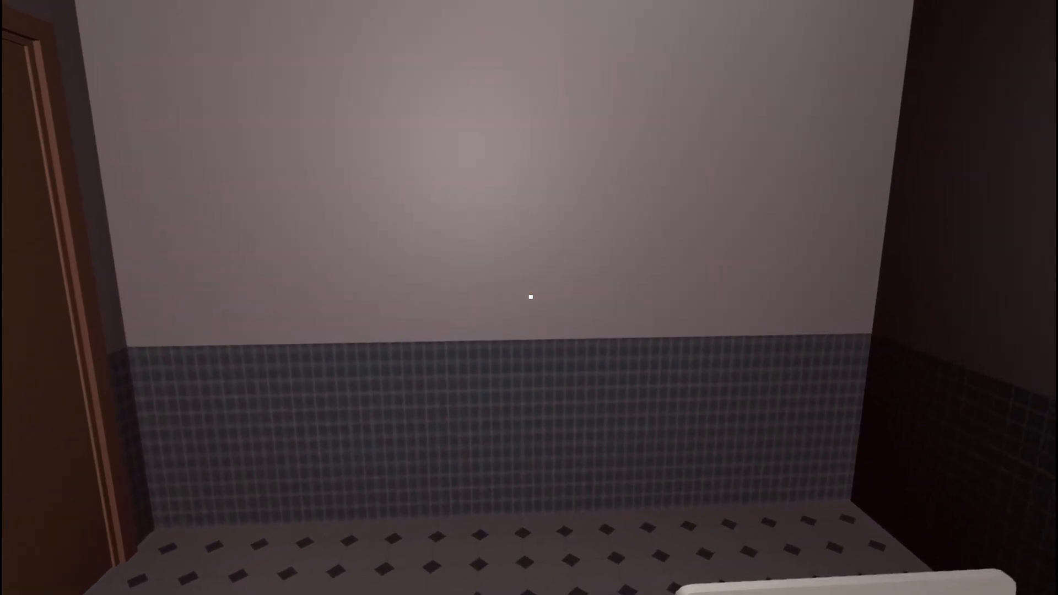
pyautogui.moveTo(529, 297)
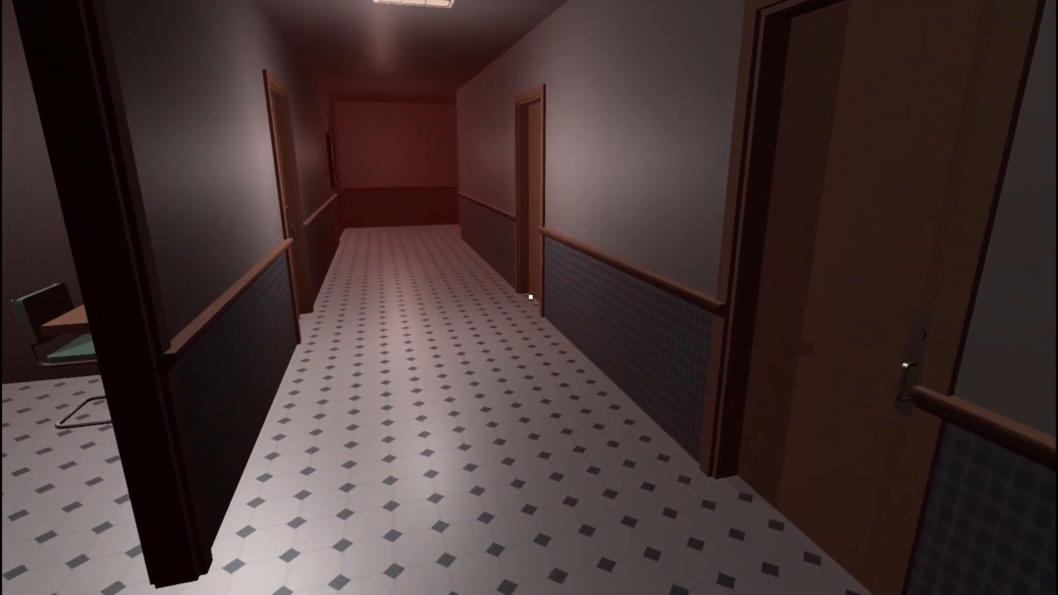
pyautogui.moveTo(529, 297)
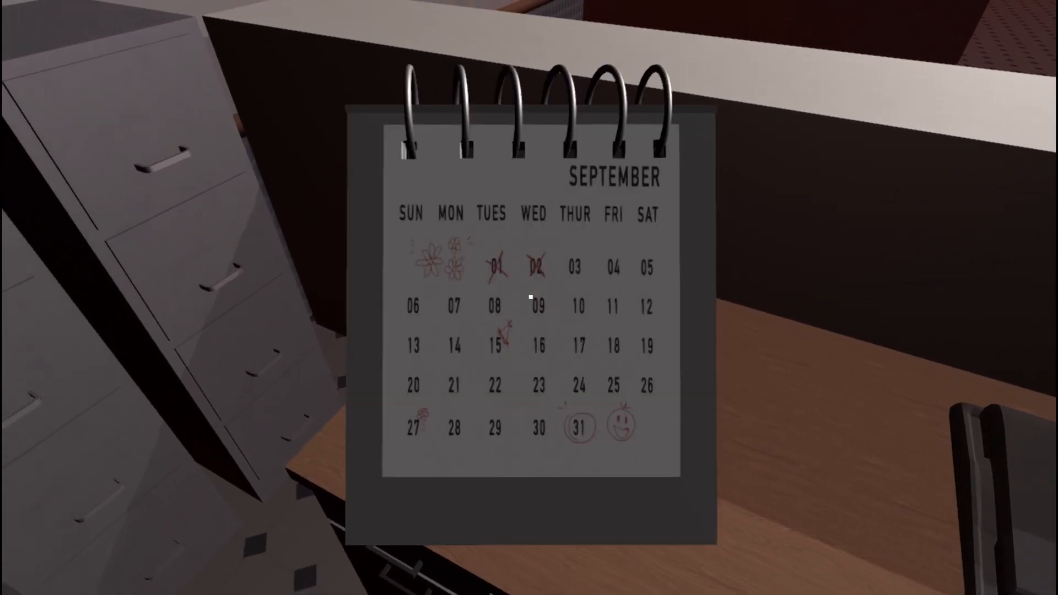
pyautogui.moveTo(530, 297)
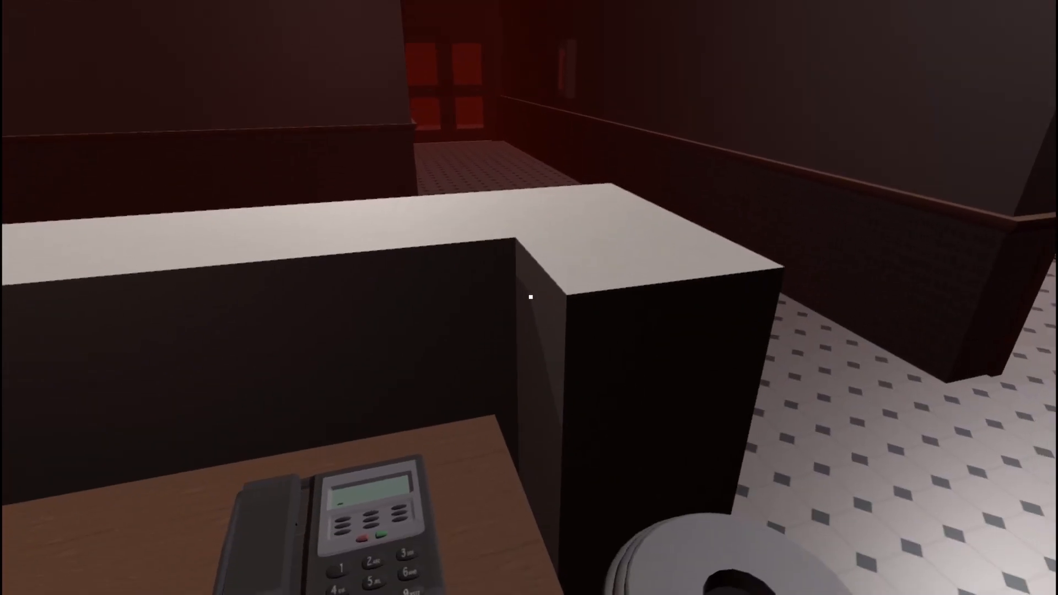
pyautogui.moveTo(528, 297)
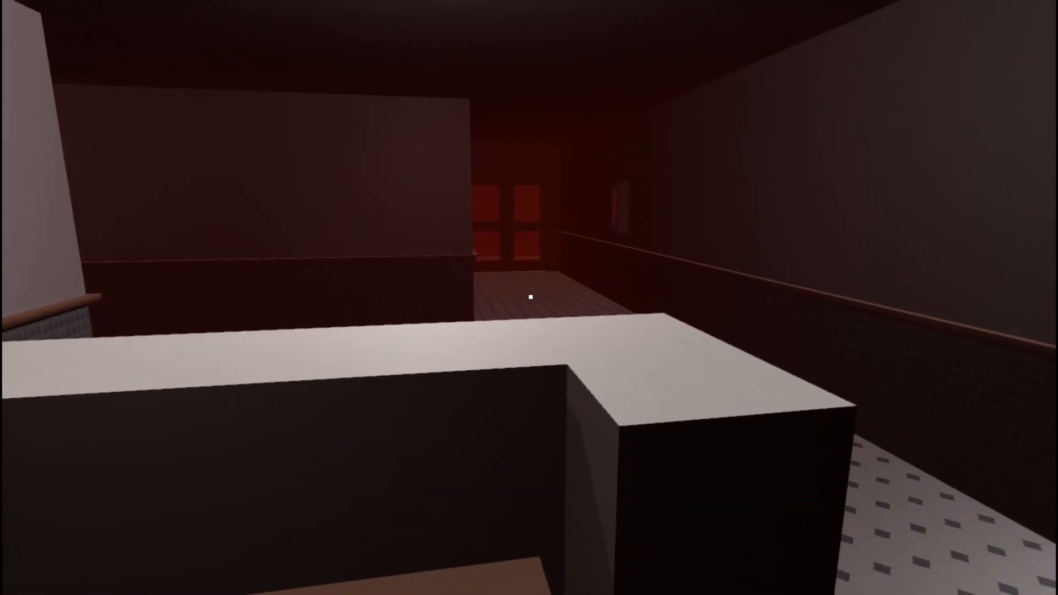
pyautogui.moveTo(529, 298)
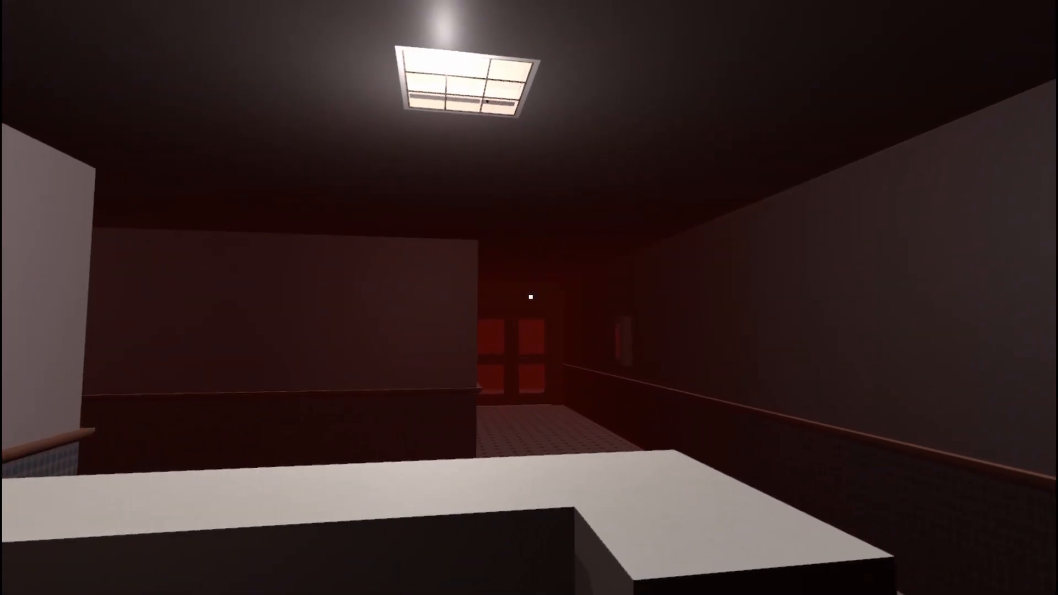
pyautogui.moveTo(529, 298)
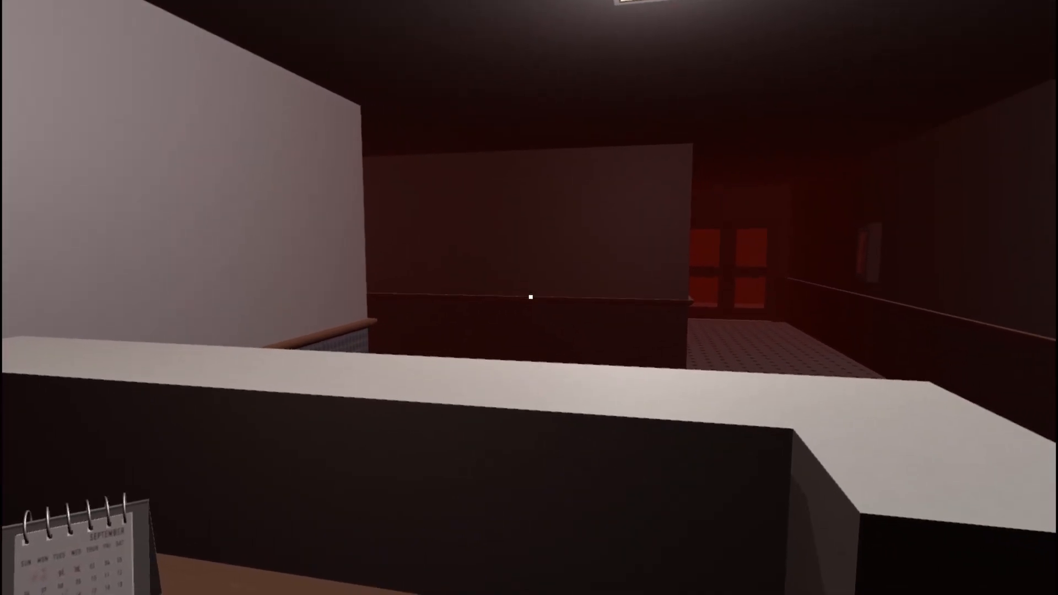
pyautogui.moveTo(529, 298)
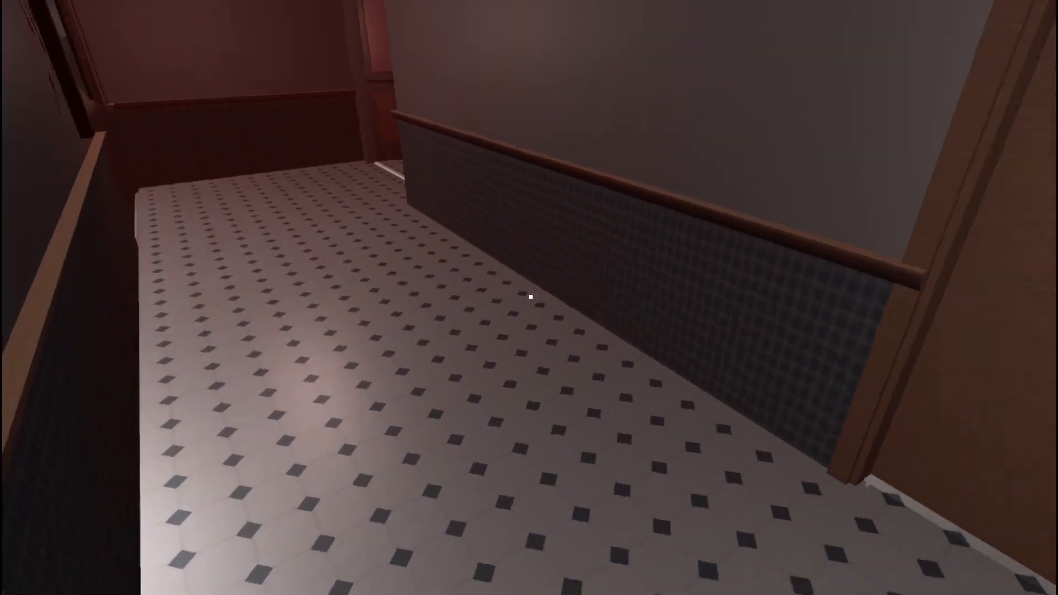
pyautogui.moveTo(529, 298)
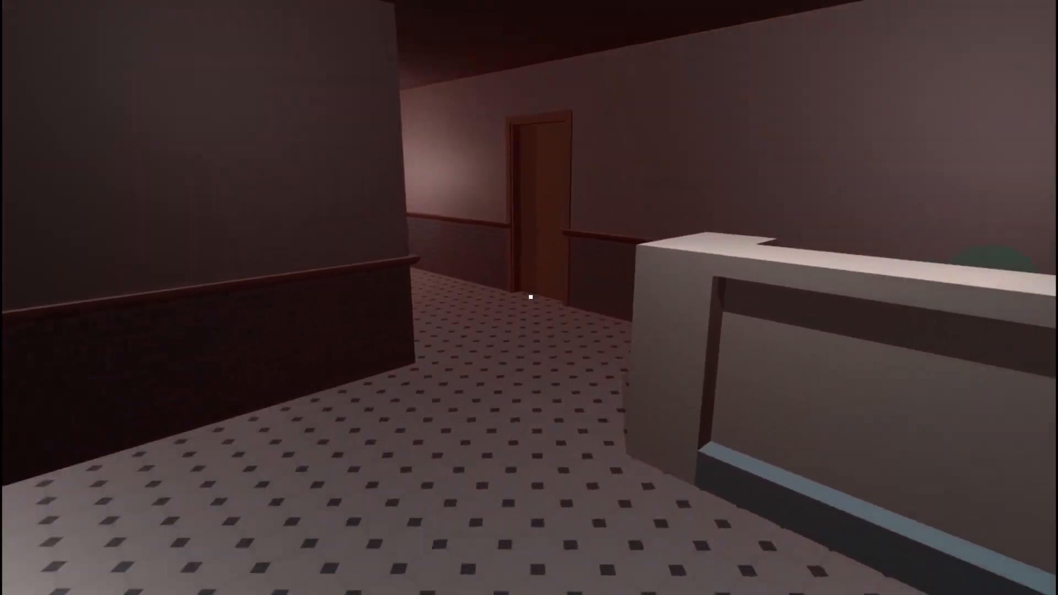
pyautogui.moveTo(529, 297)
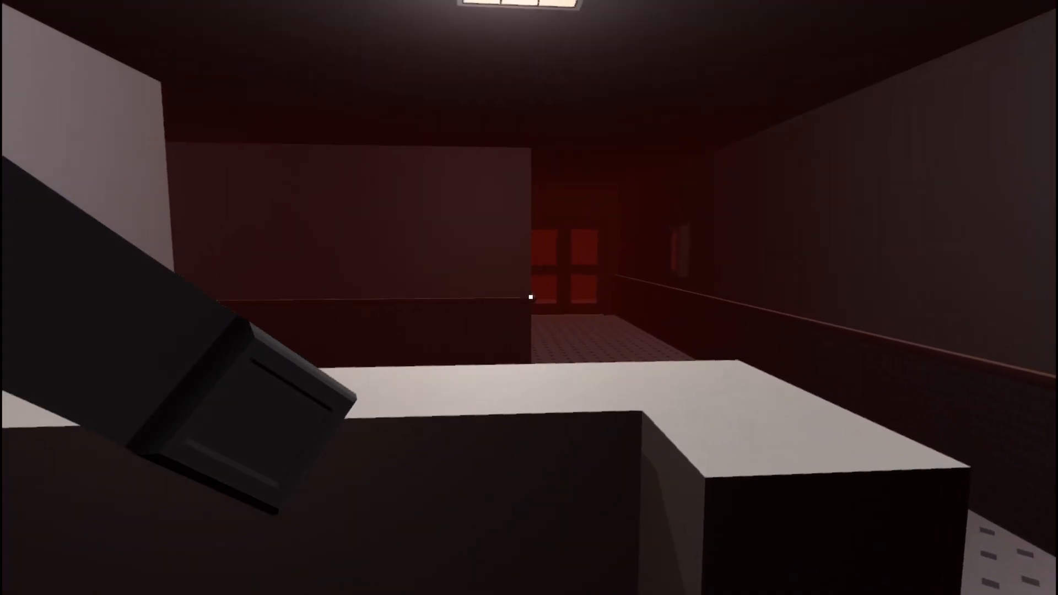
pyautogui.moveTo(529, 297)
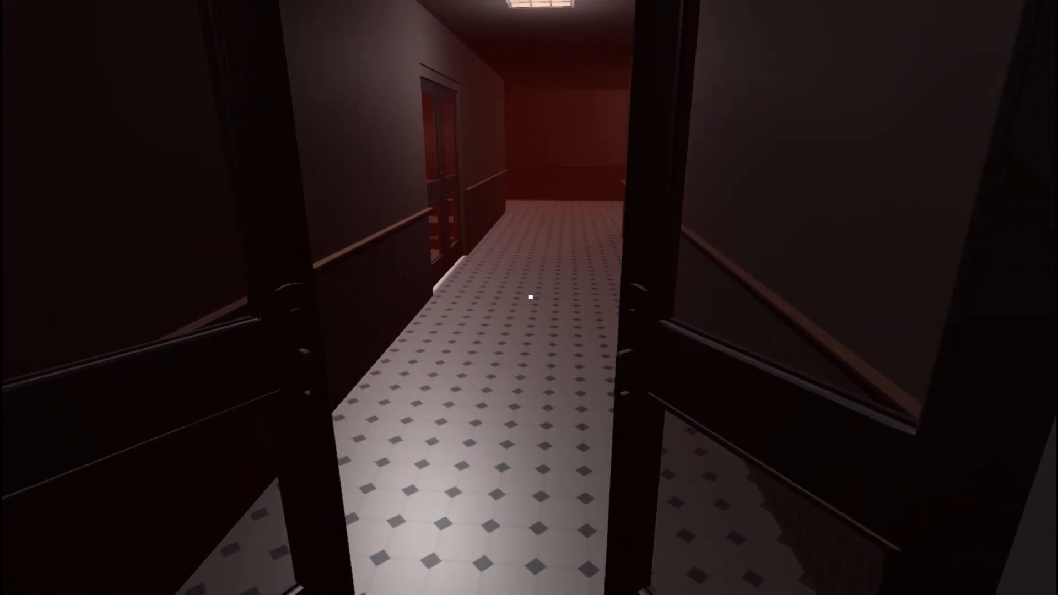
pyautogui.press('w')
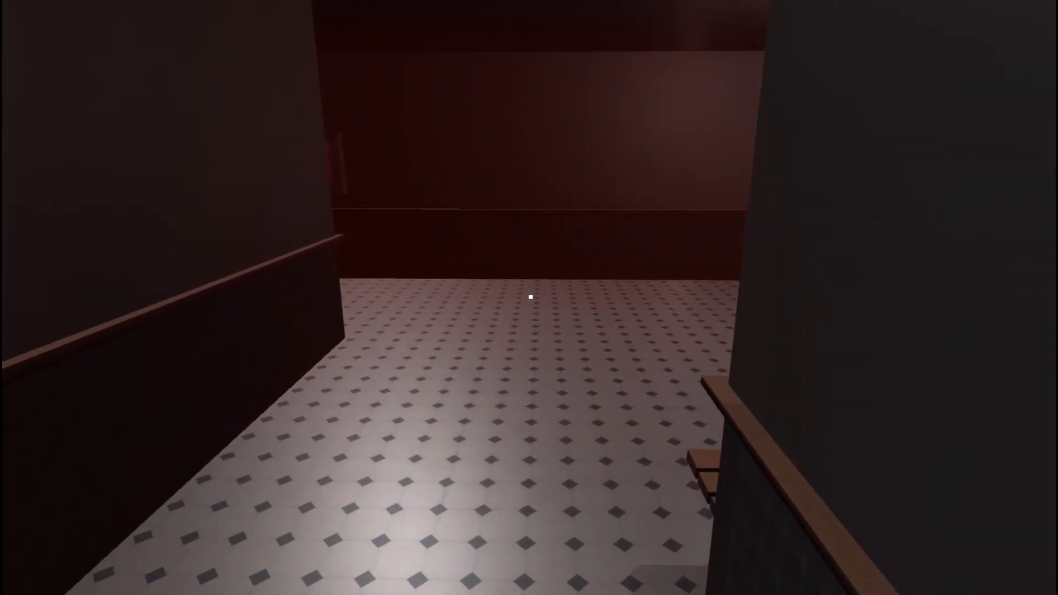
pyautogui.moveTo(529, 296)
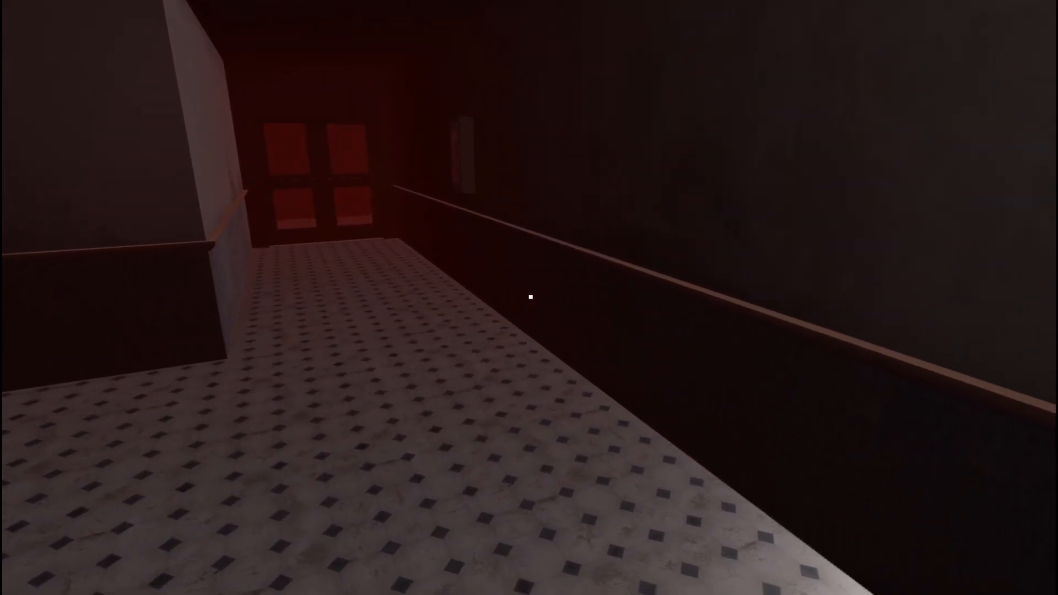
pyautogui.moveTo(529, 297)
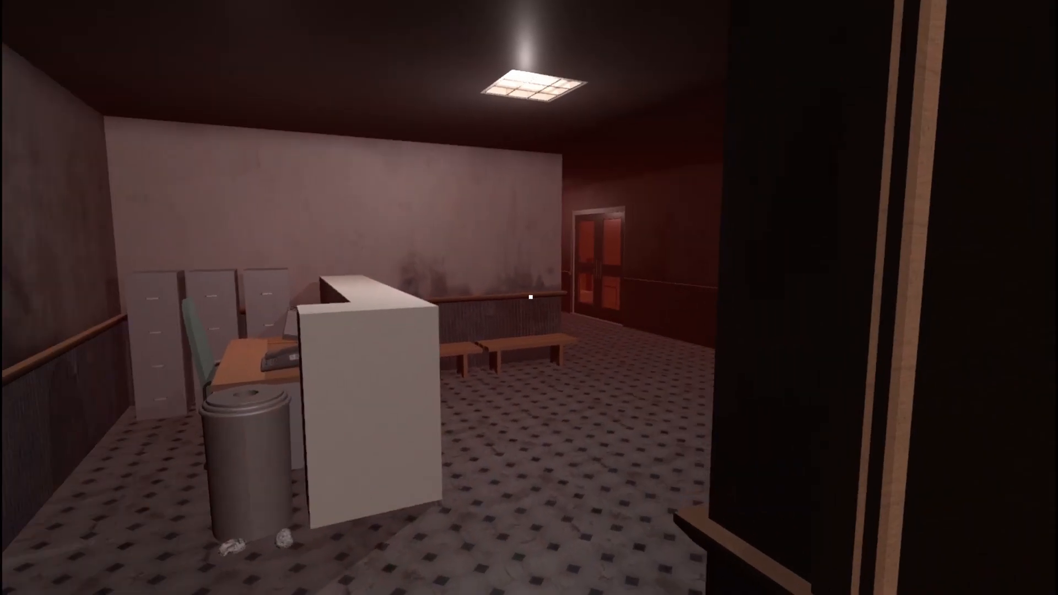
pyautogui.click(529, 298)
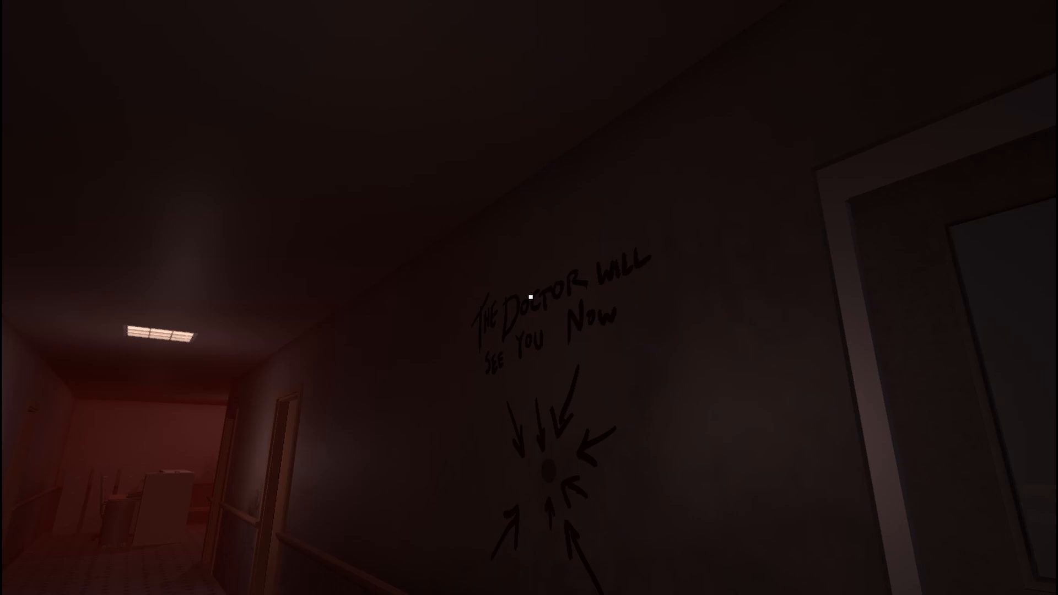
pyautogui.moveTo(529, 298)
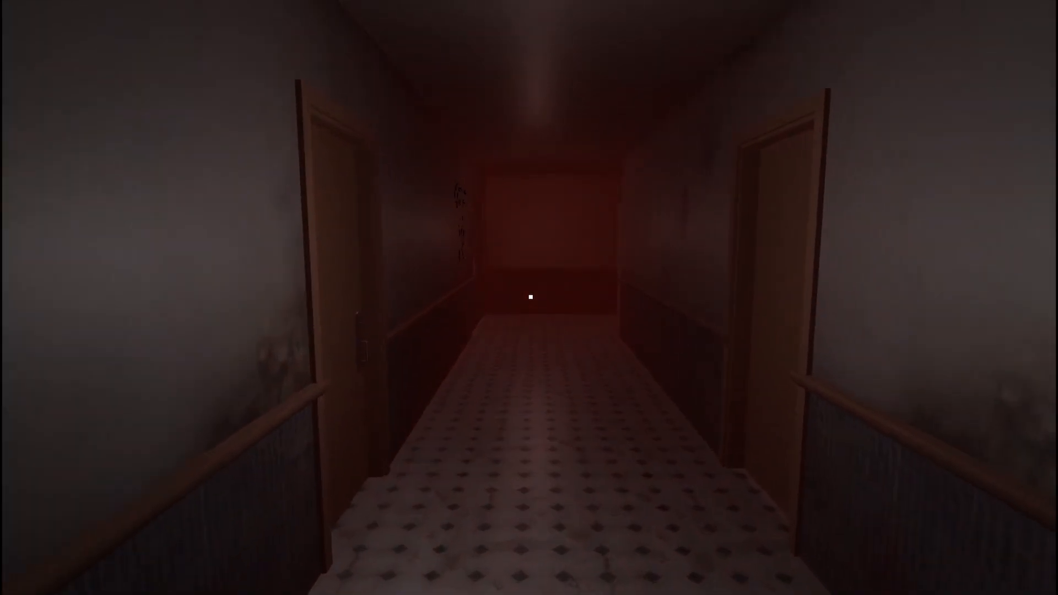
pyautogui.moveTo(529, 297)
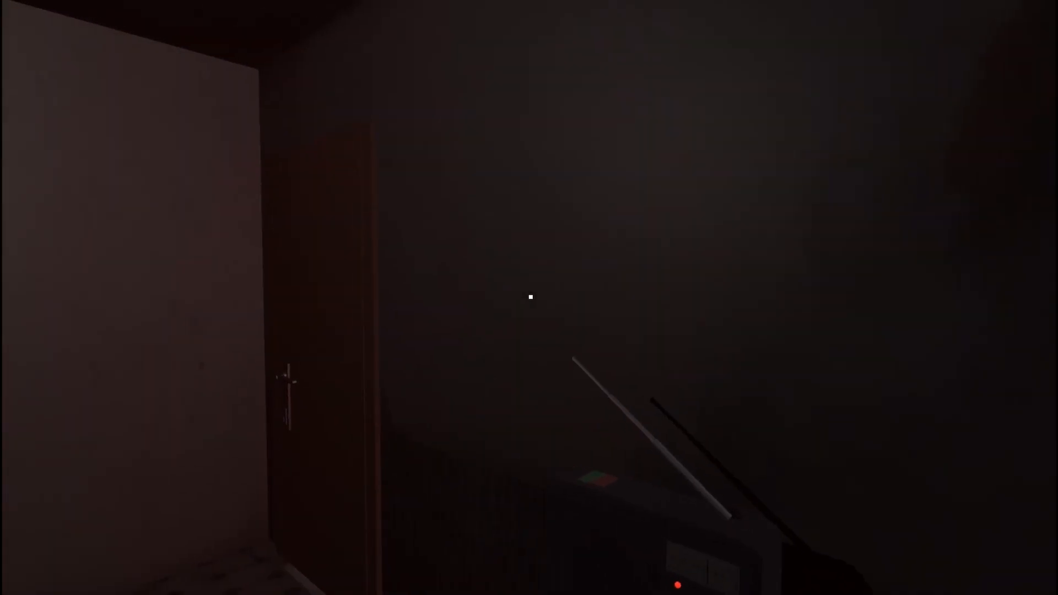
pyautogui.moveTo(528, 297)
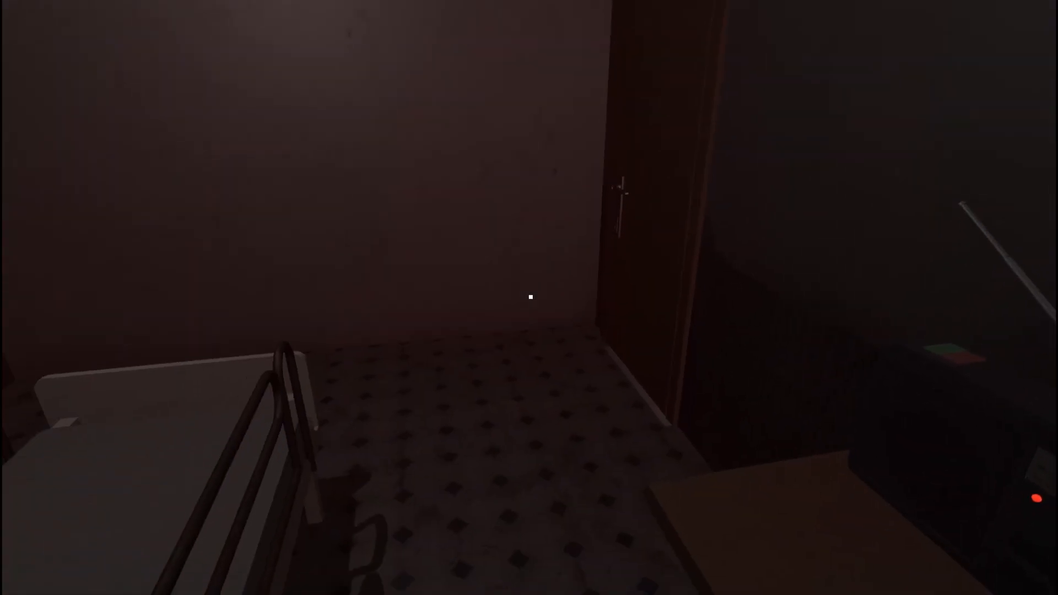
pyautogui.moveTo(529, 298)
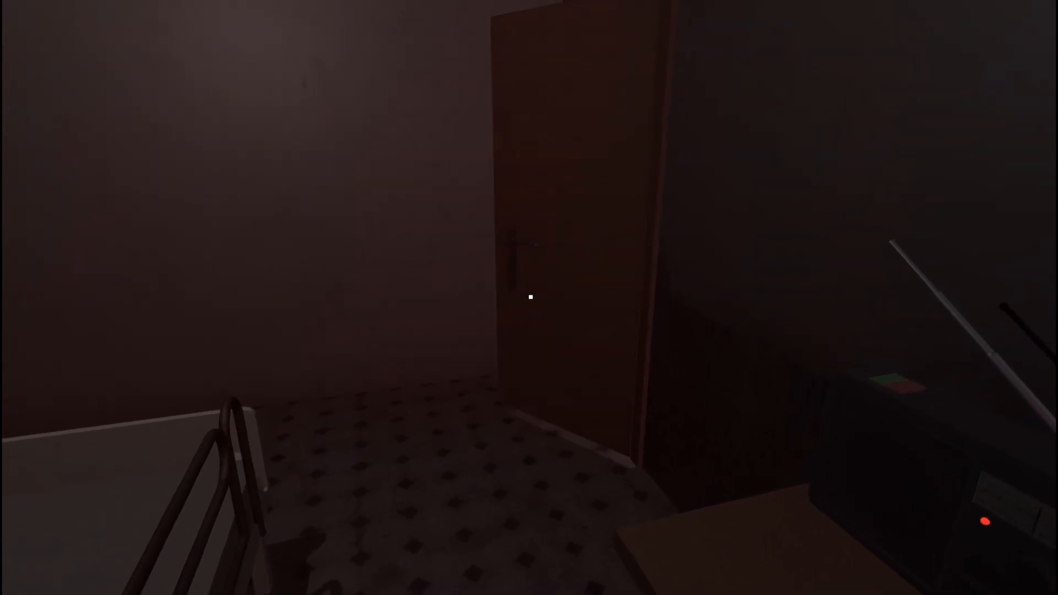
pyautogui.click(528, 297)
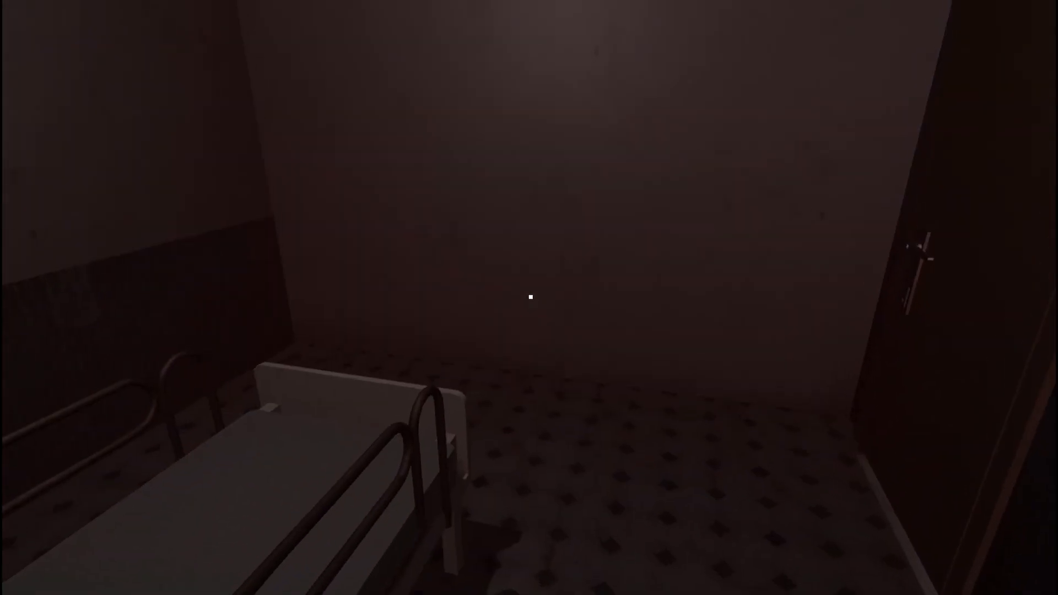
pyautogui.moveTo(529, 297)
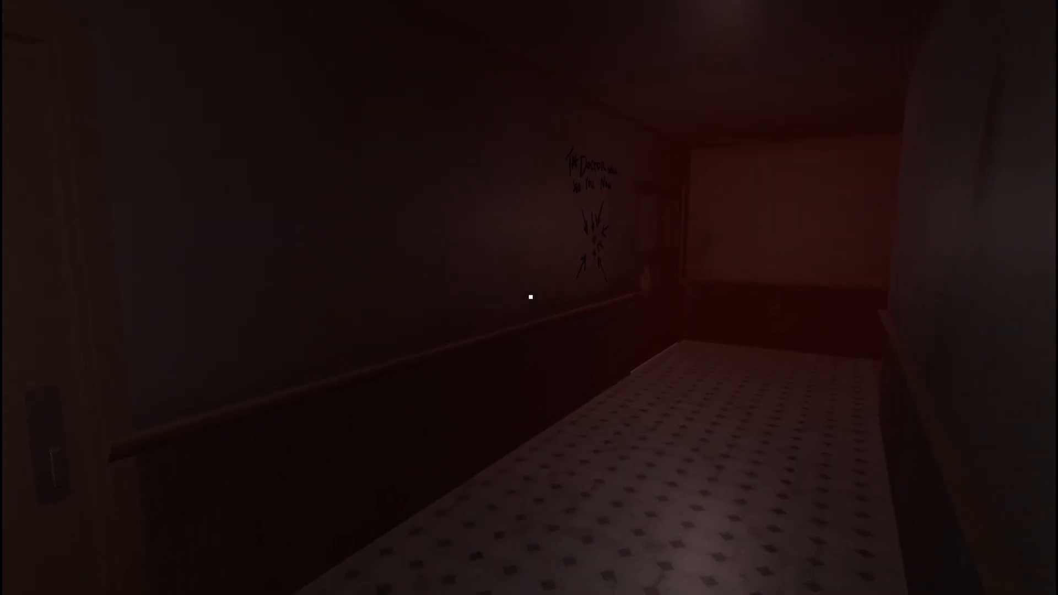
pyautogui.moveTo(529, 297)
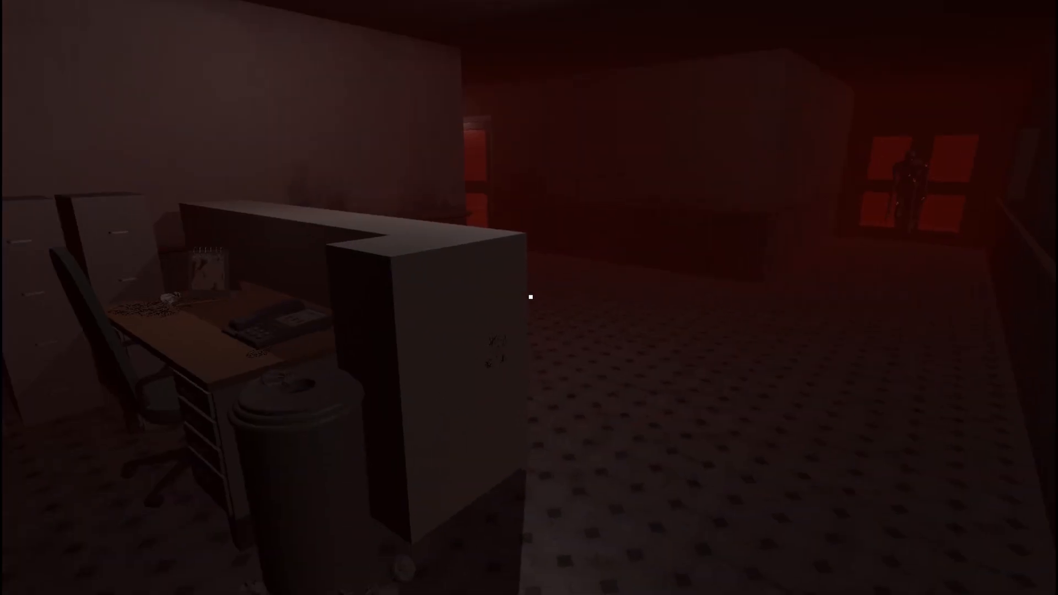
pyautogui.moveTo(529, 296)
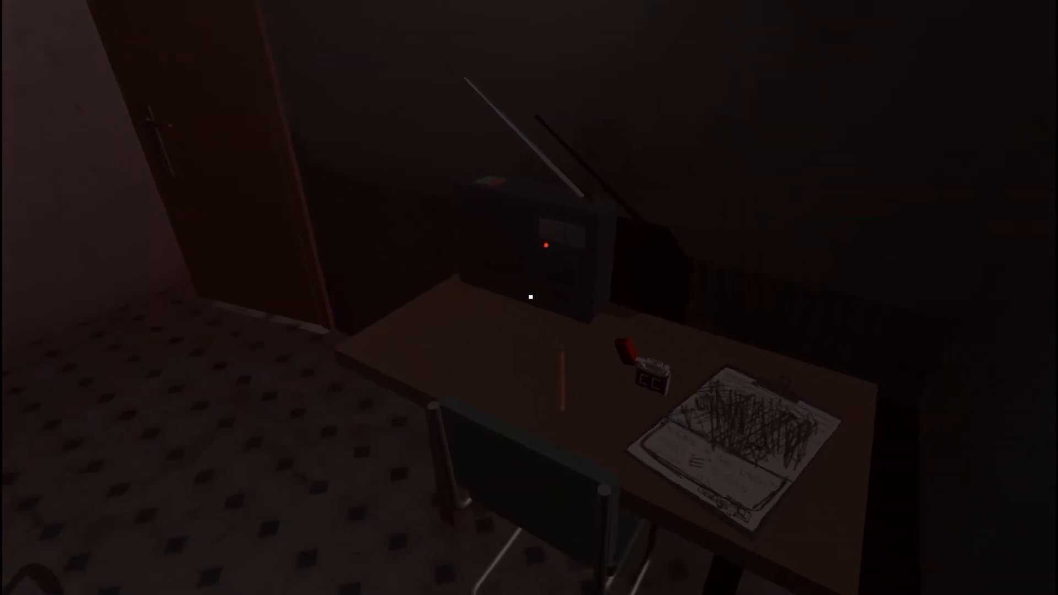
pyautogui.moveTo(528, 297)
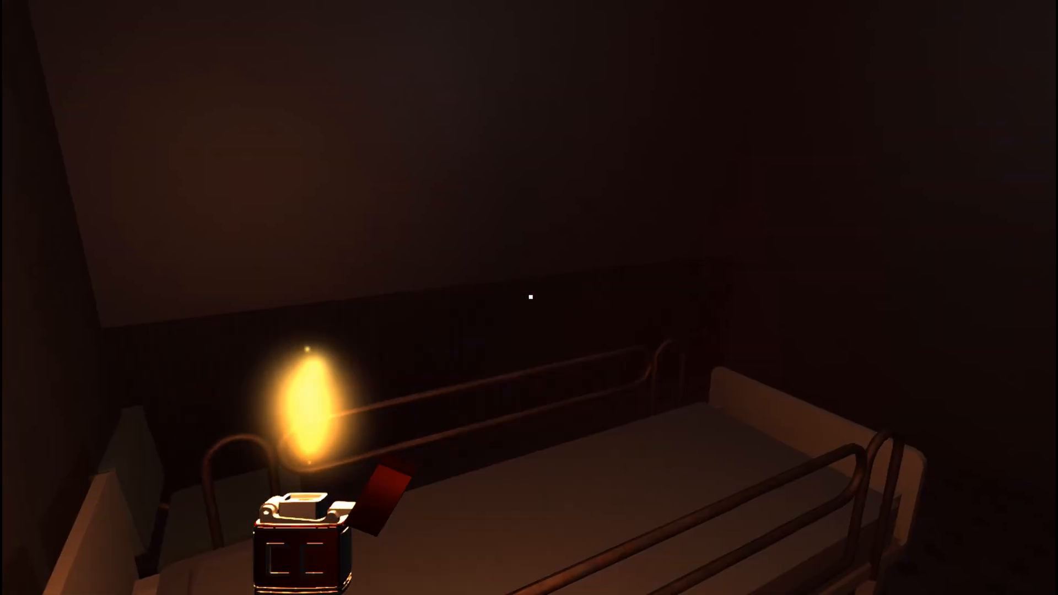
pyautogui.moveTo(529, 298)
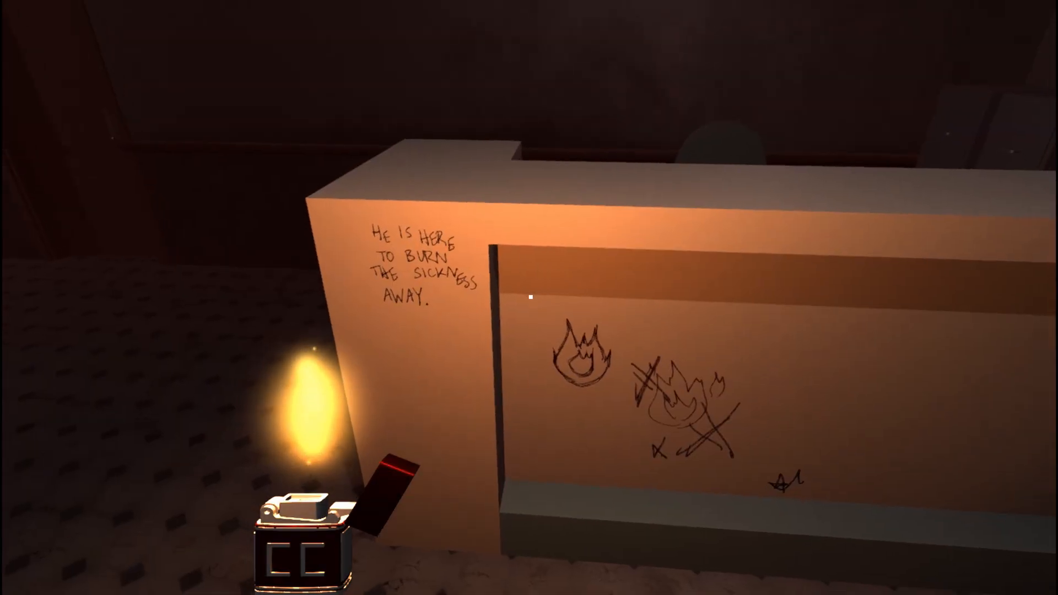
pyautogui.moveTo(528, 295)
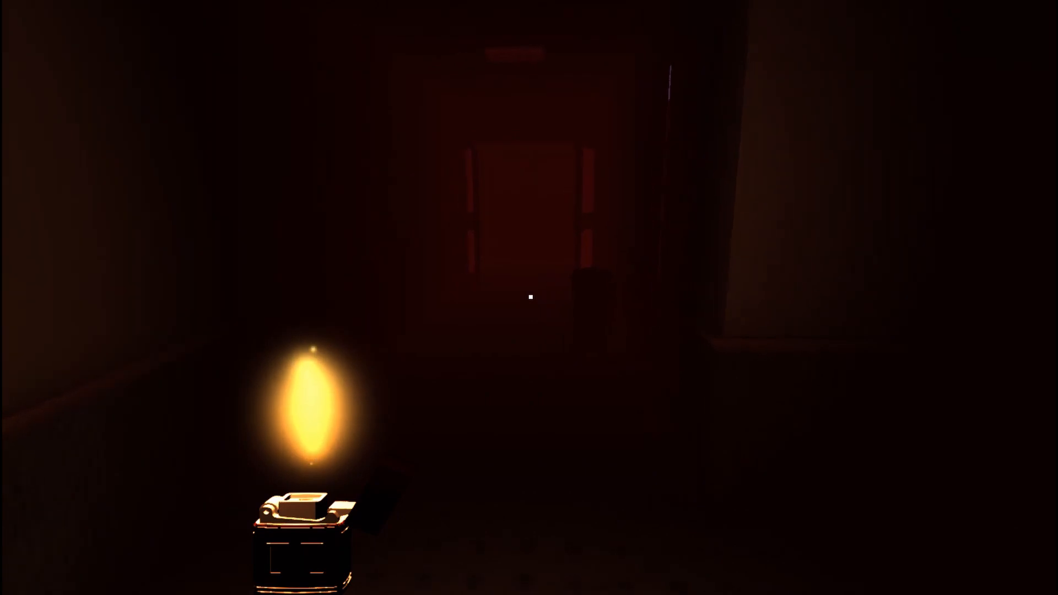
pyautogui.moveTo(529, 297)
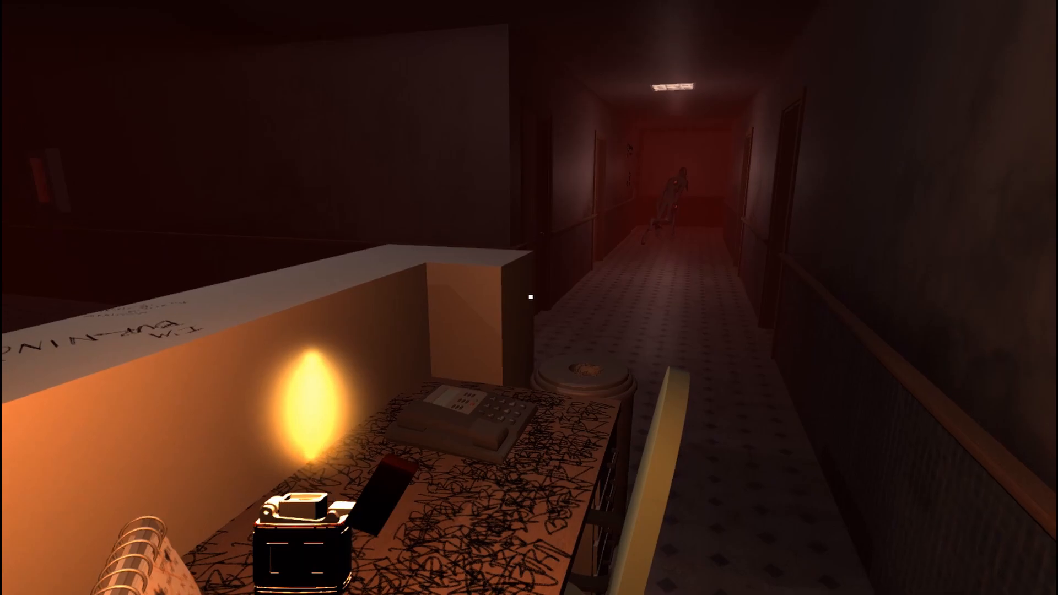
pyautogui.moveTo(529, 297)
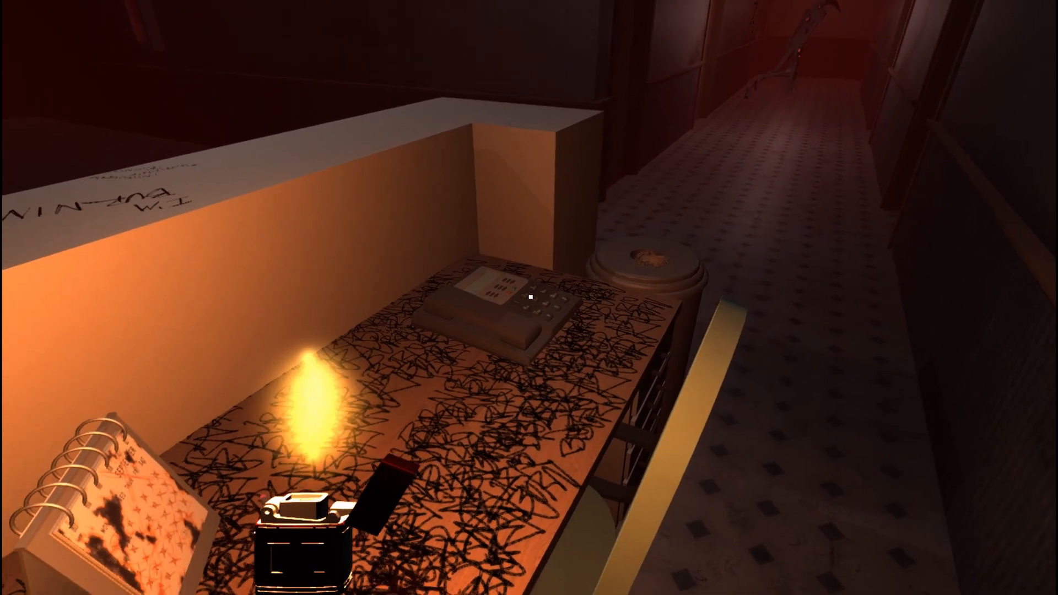
pyautogui.moveTo(528, 298)
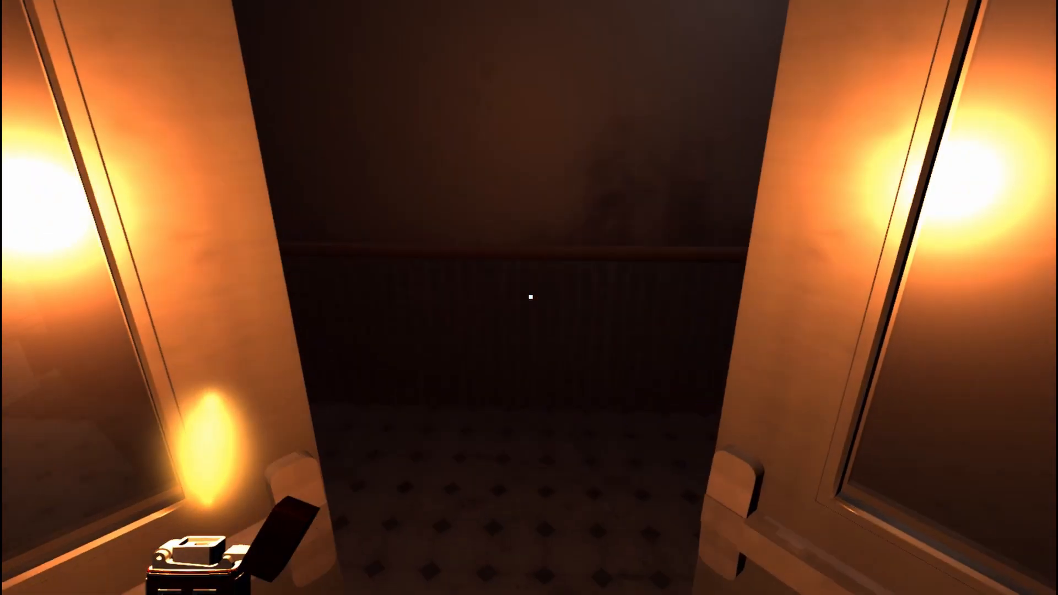
pyautogui.moveTo(528, 298)
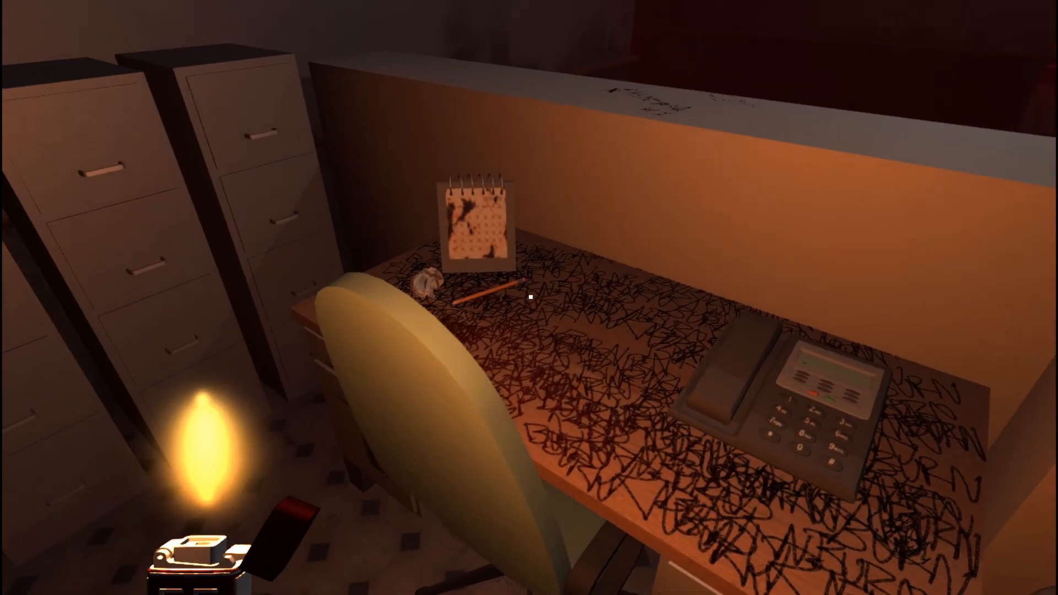
pyautogui.moveTo(528, 297)
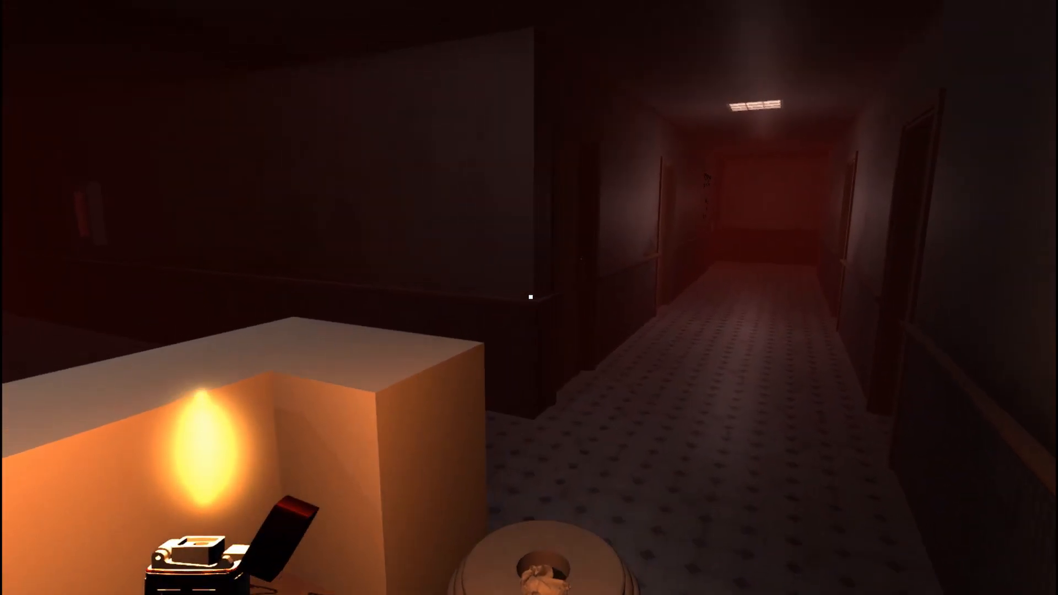
pyautogui.moveTo(528, 297)
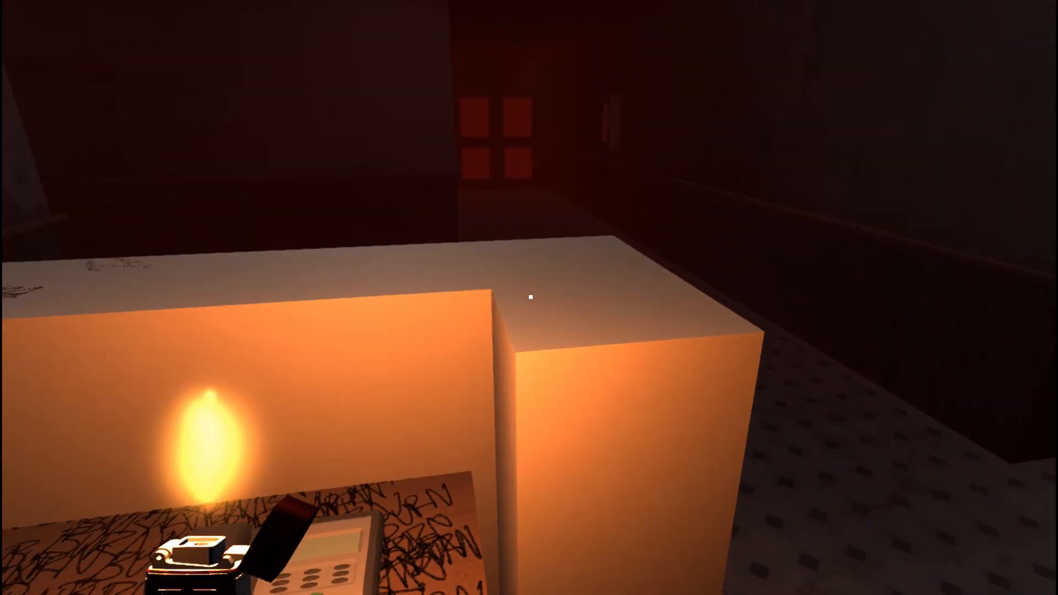
pyautogui.moveTo(529, 298)
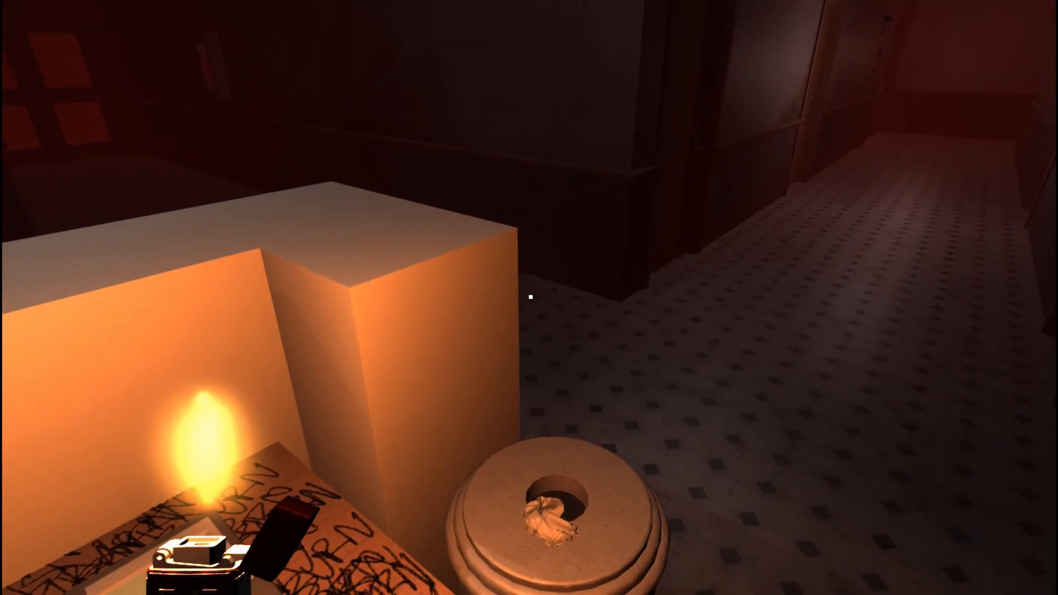
pyautogui.moveTo(529, 298)
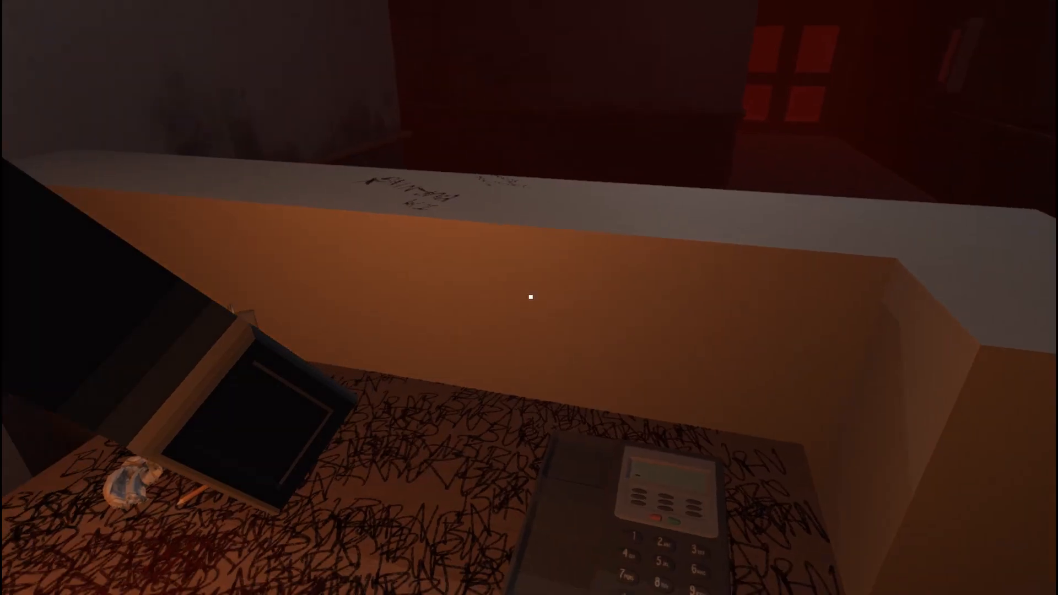
pyautogui.moveTo(529, 298)
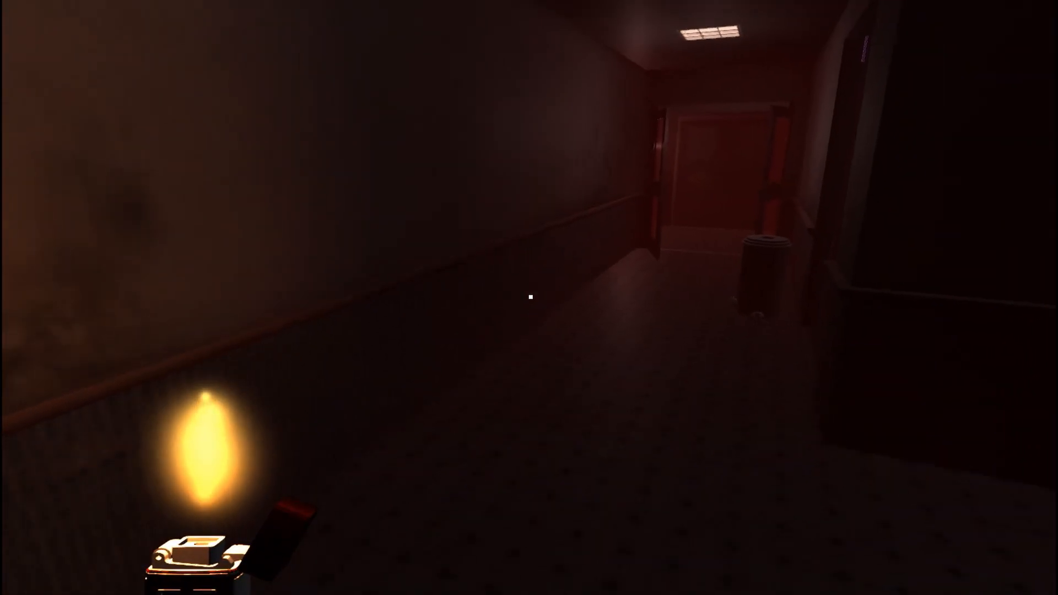
pyautogui.moveTo(529, 297)
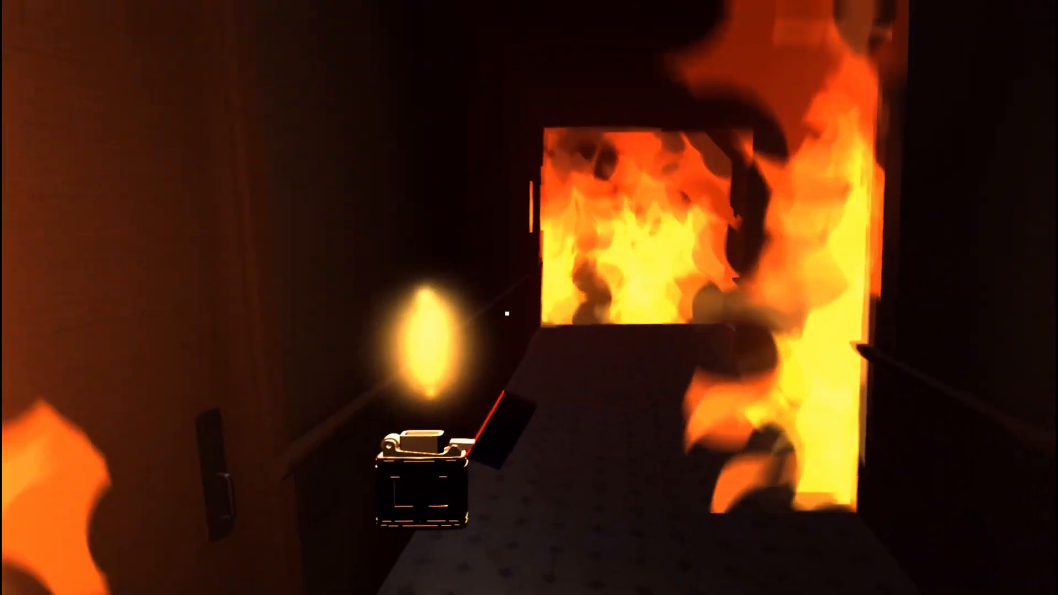
pyautogui.moveTo(528, 297)
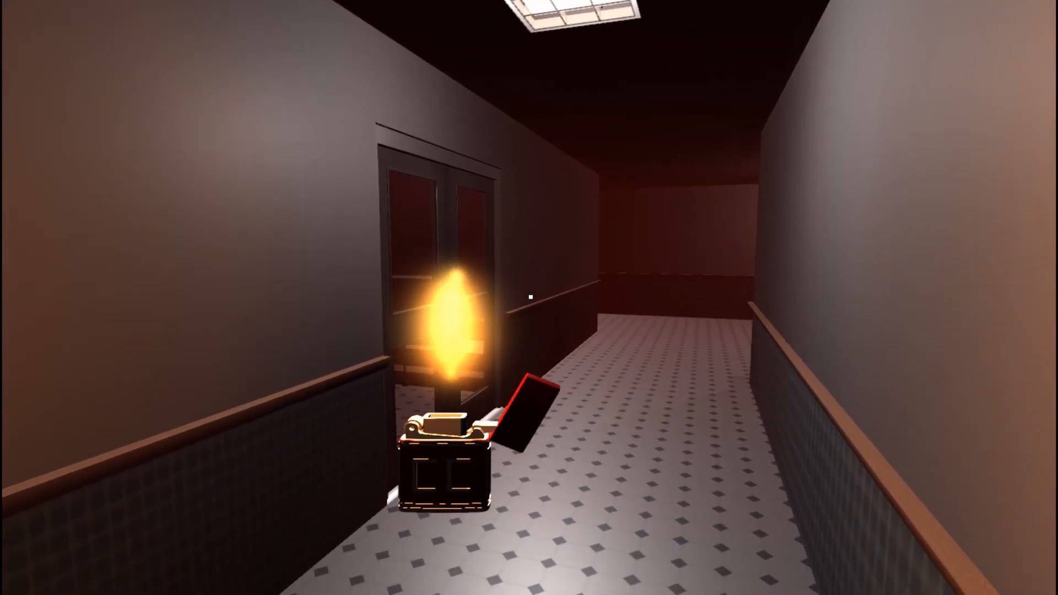
pyautogui.moveTo(529, 298)
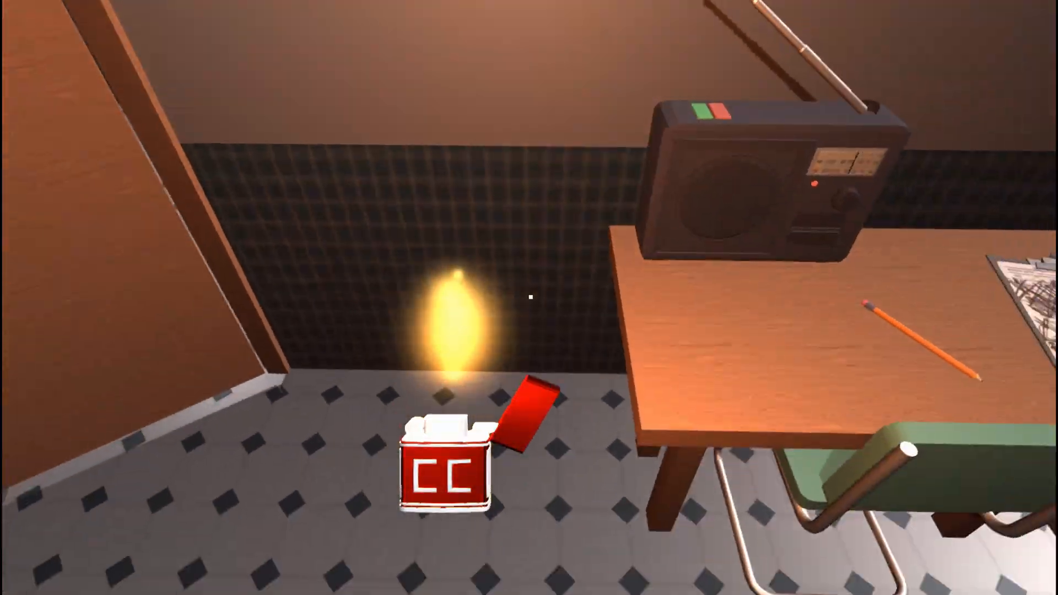
pyautogui.moveTo(529, 298)
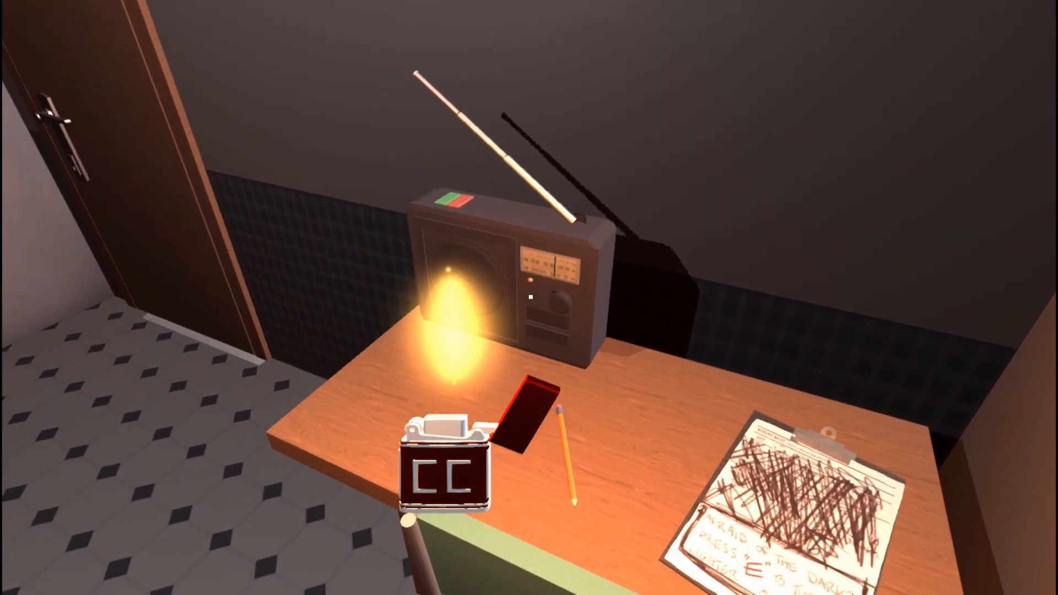
pyautogui.moveTo(529, 297)
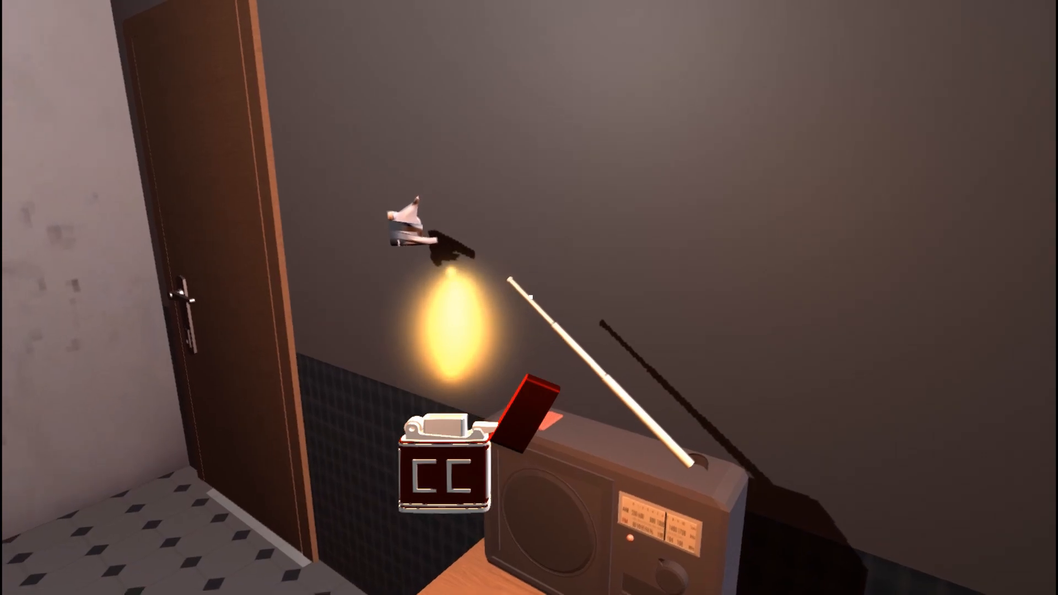
pyautogui.moveTo(529, 297)
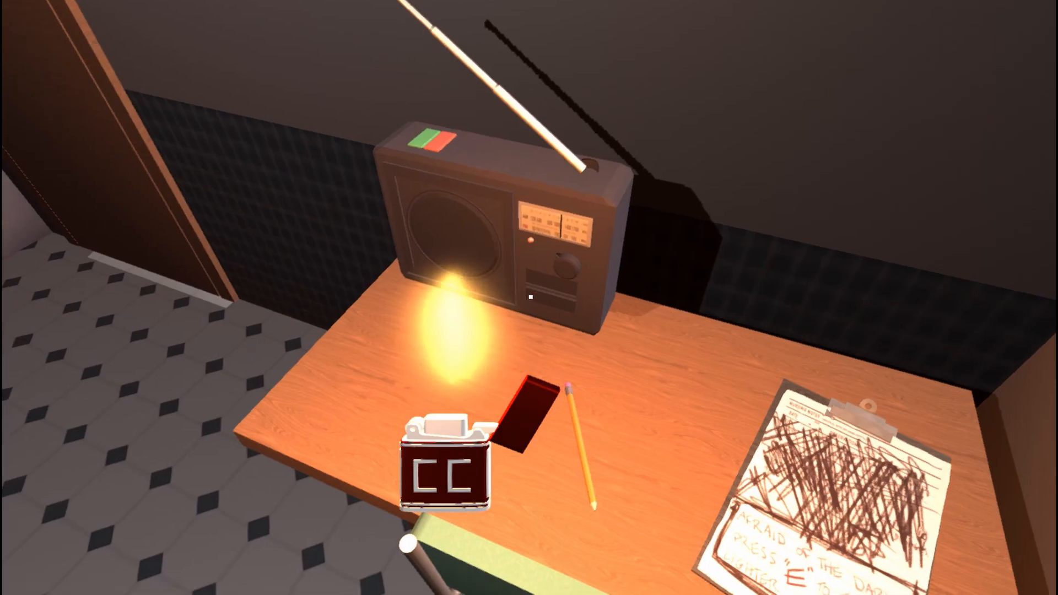
pyautogui.moveTo(529, 297)
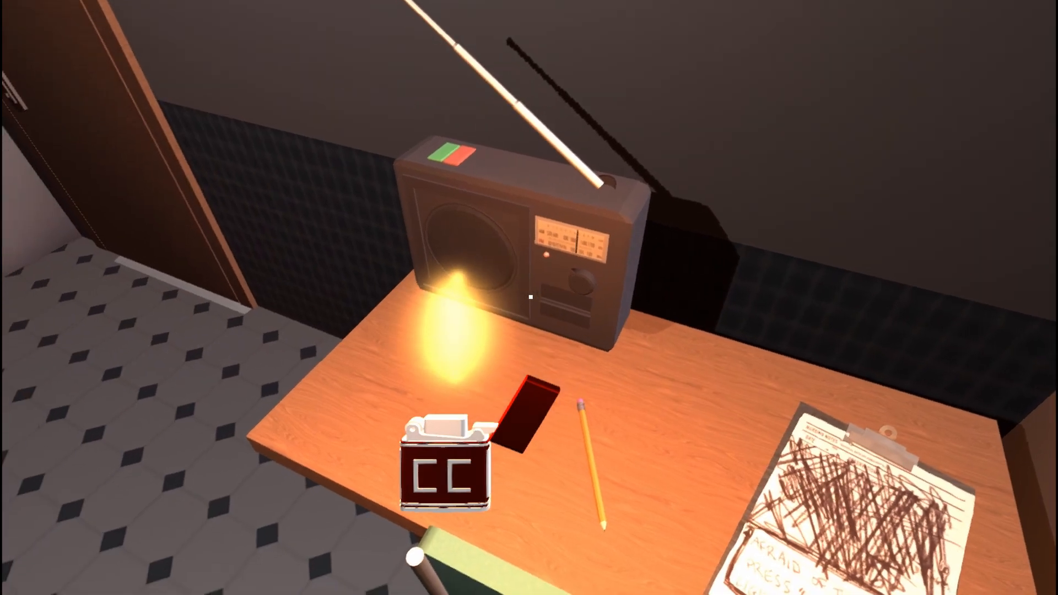
pyautogui.moveTo(529, 297)
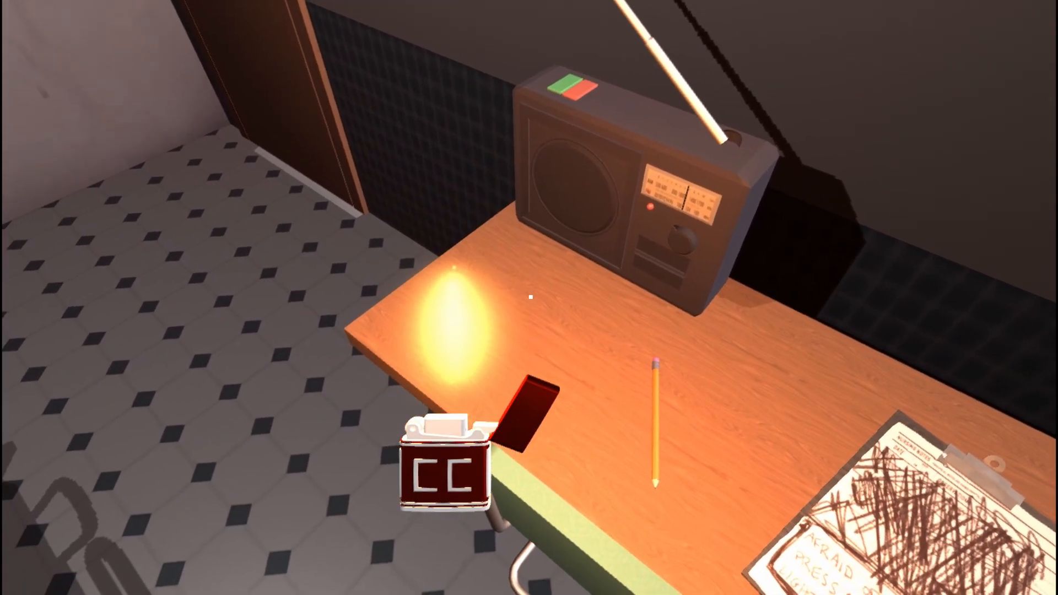
pyautogui.moveTo(529, 297)
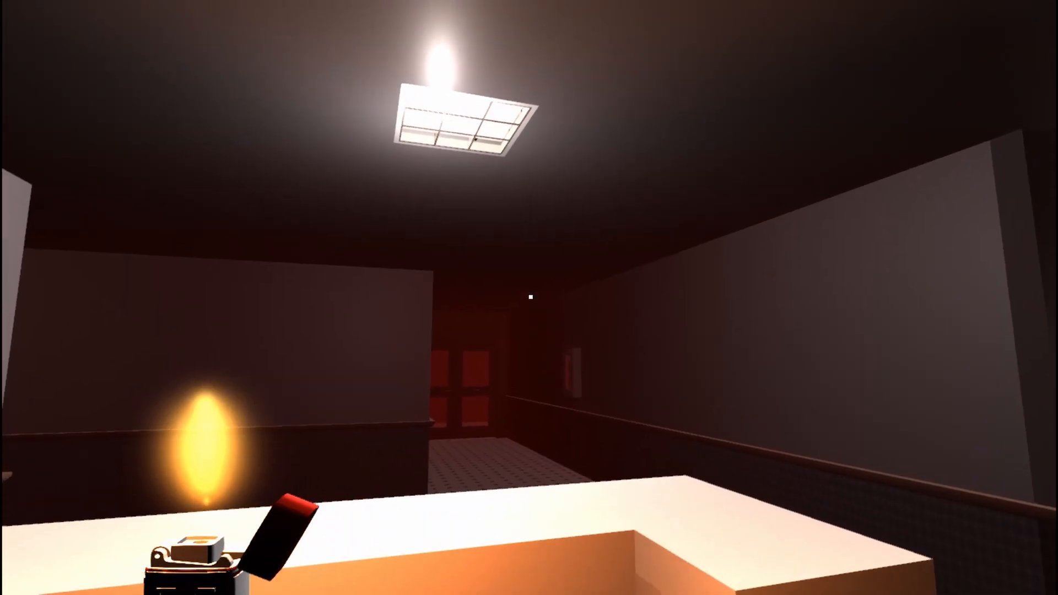
pyautogui.moveTo(529, 297)
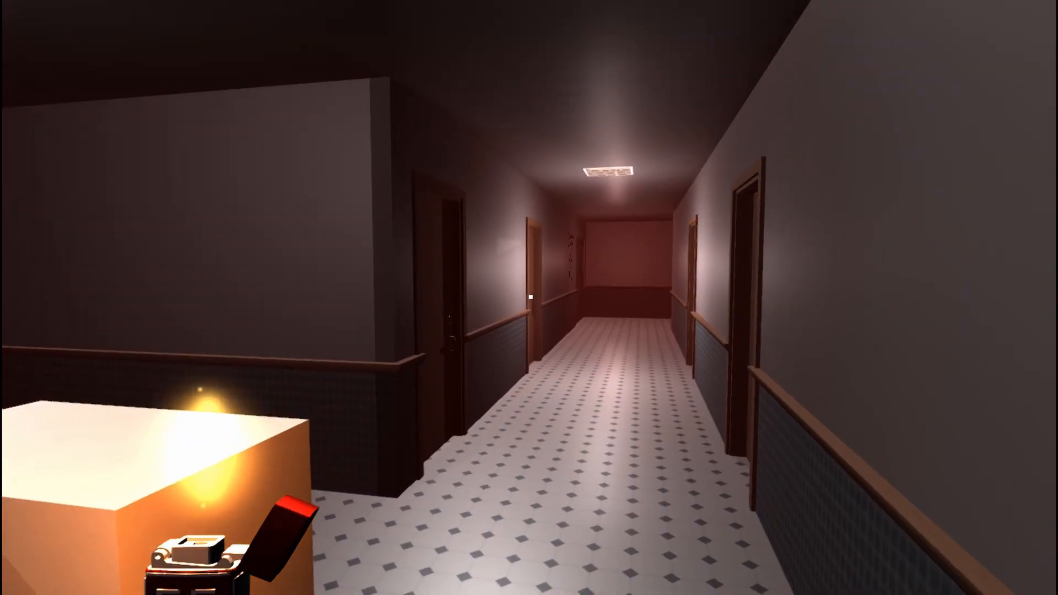
pyautogui.moveTo(529, 298)
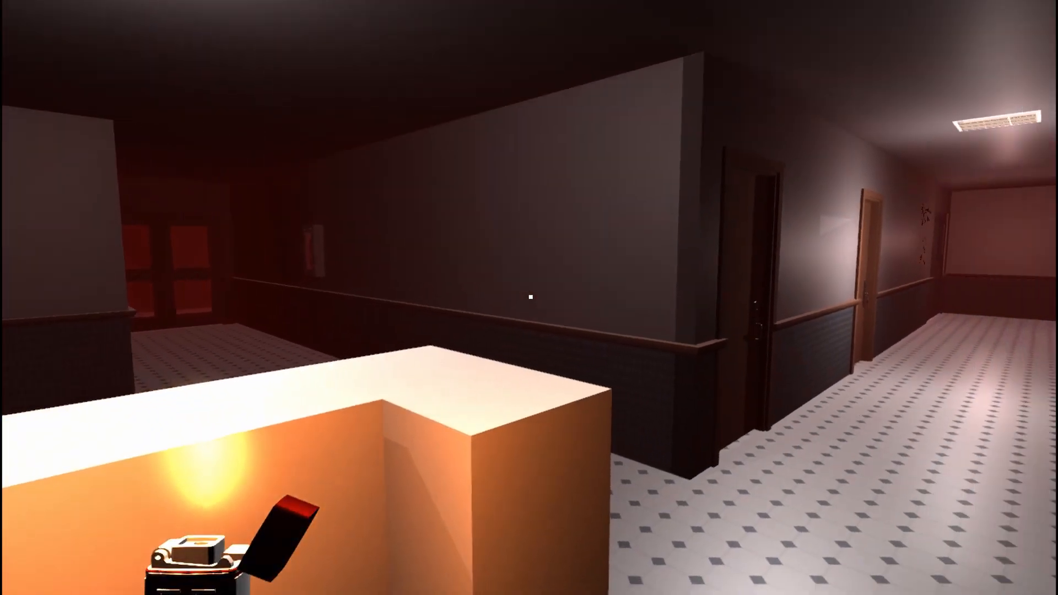
pyautogui.moveTo(529, 297)
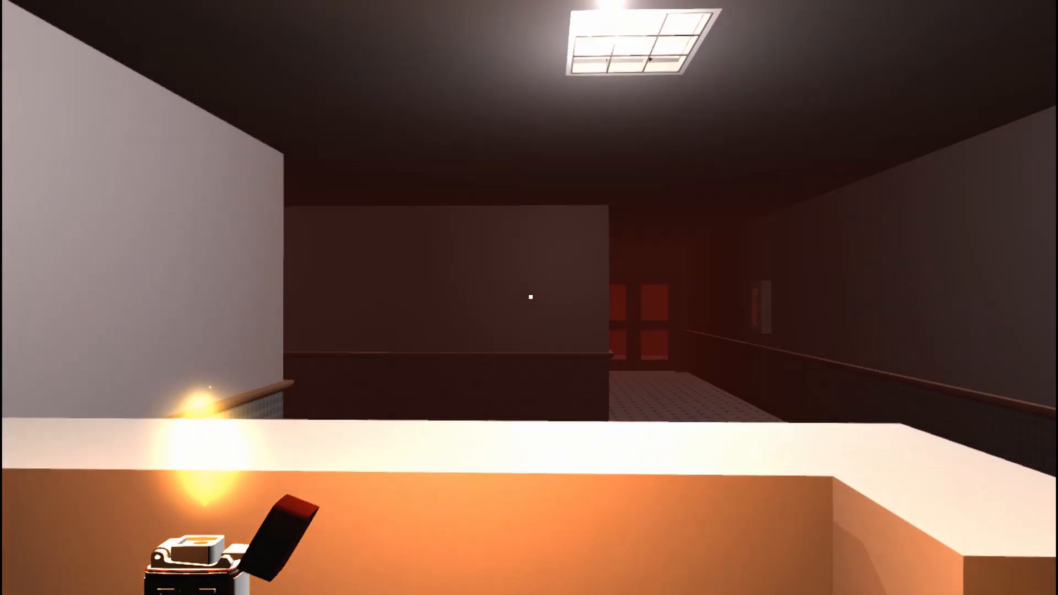